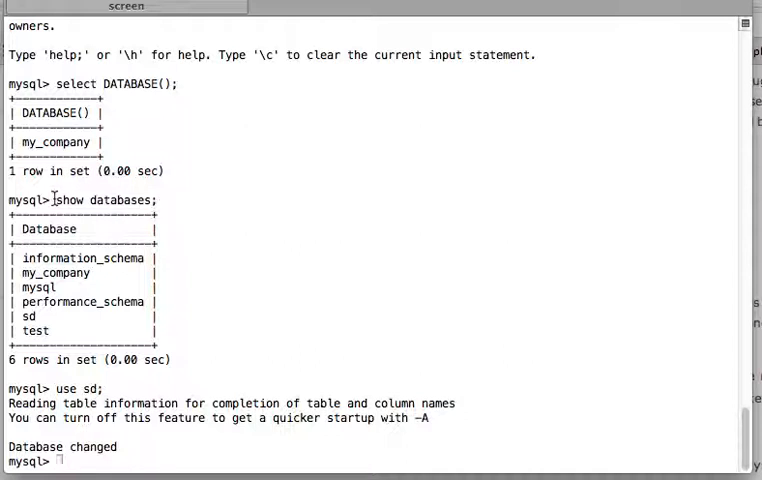
# Highlight the earlier 'use sd' command in the output and begin a new 'select' statement at the prompt
pyautogui.doubleClick(104, 200)
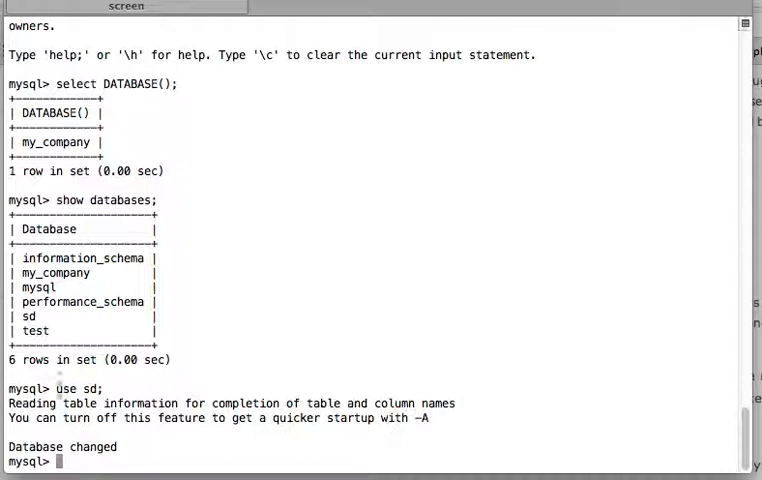
pyautogui.doubleClick(78, 388)
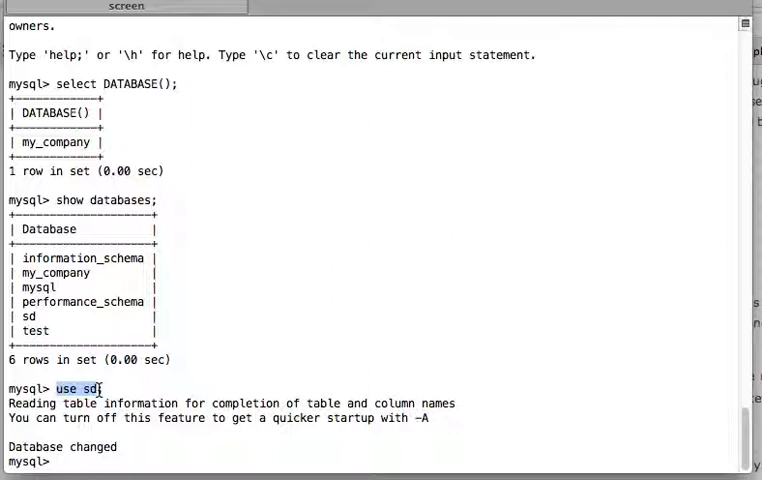
pyautogui.write('select')
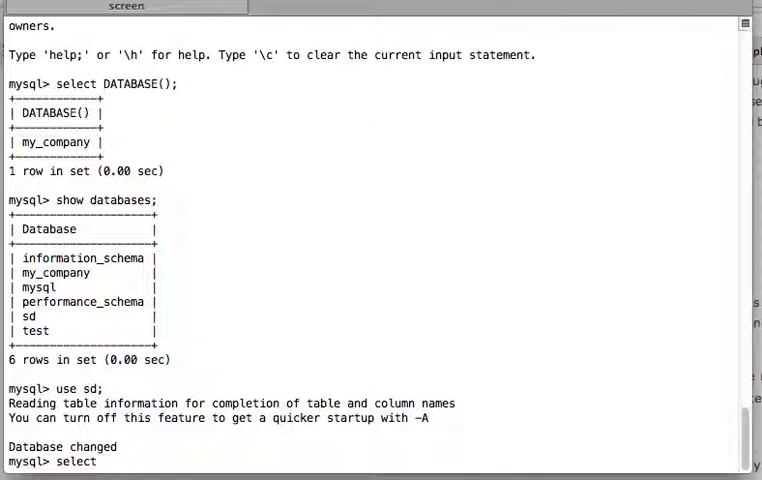
# Complete the query 'select DATABASE();' at the mysql> prompt to ask for the current database
pyautogui.write('DATABASE(')
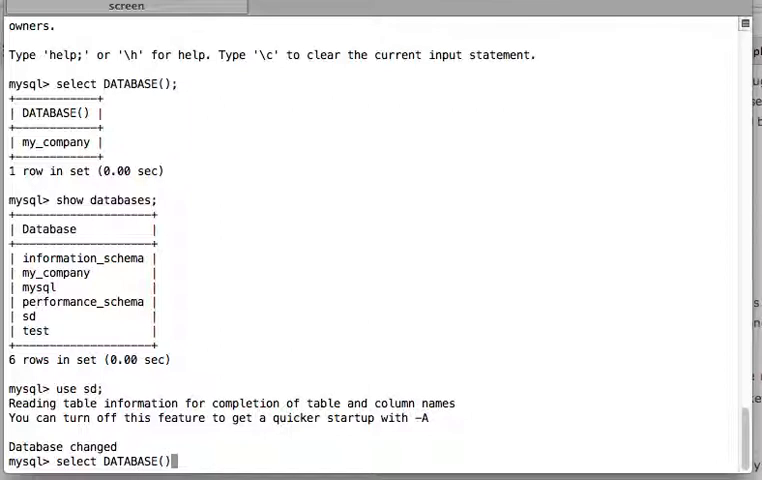
pyautogui.write(';')
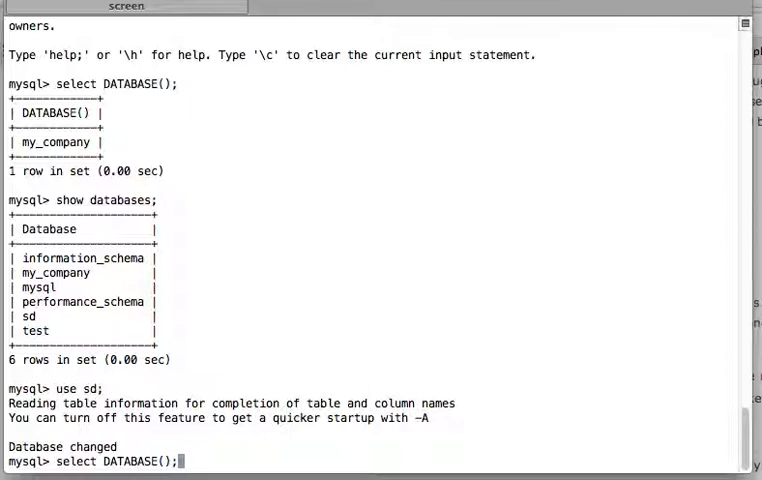